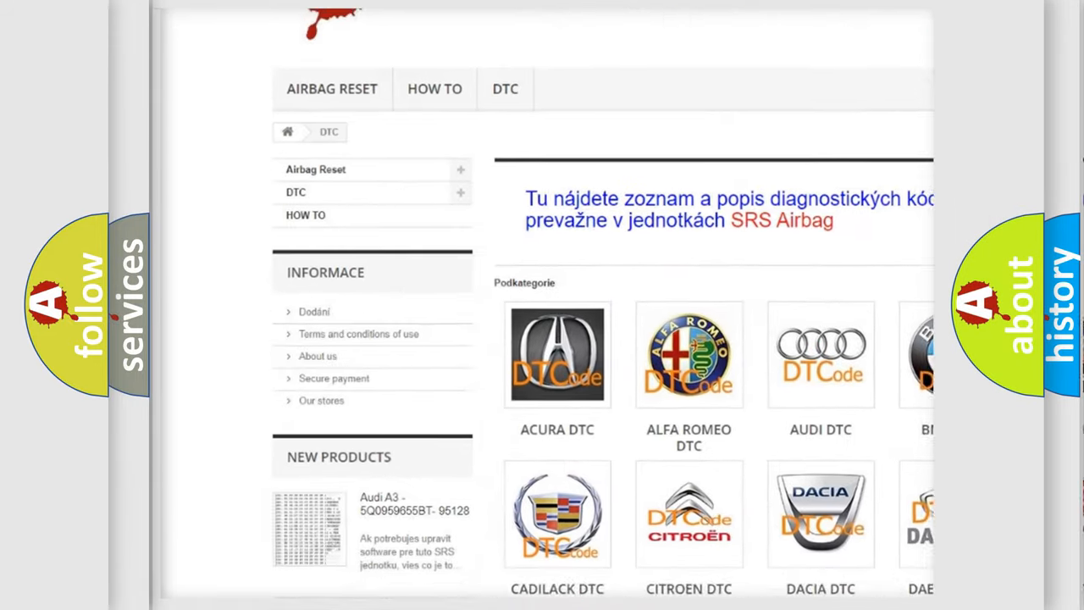
{"action": "scroll", "scroll_direction": "down", "scroll_amount": 3}
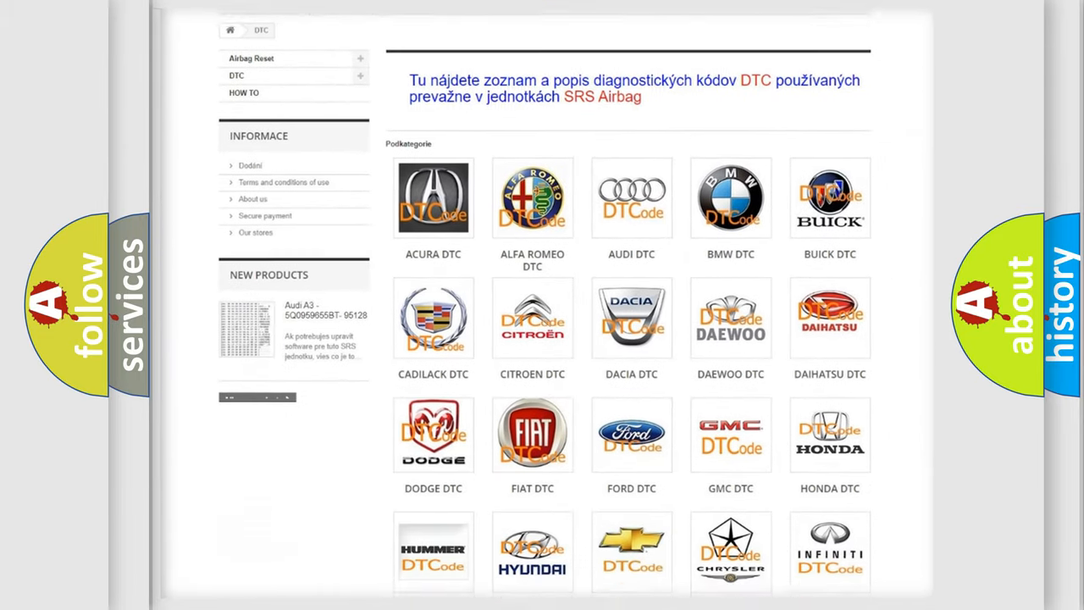
{"action": "scroll", "scroll_direction": "down", "scroll_amount": 3}
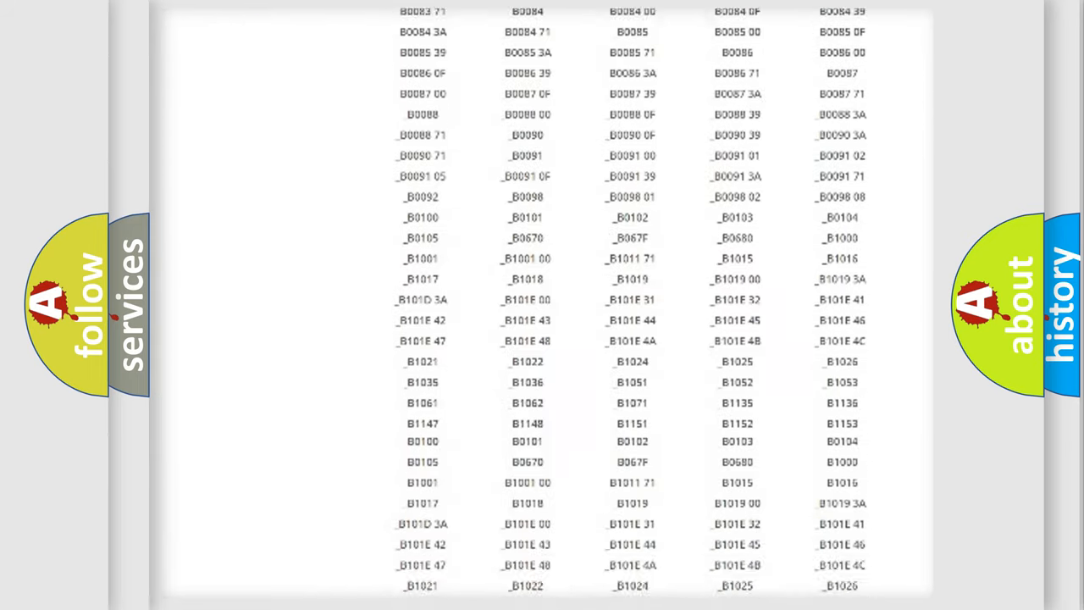
{"action": "scroll", "scroll_direction": "down", "scroll_amount": 3}
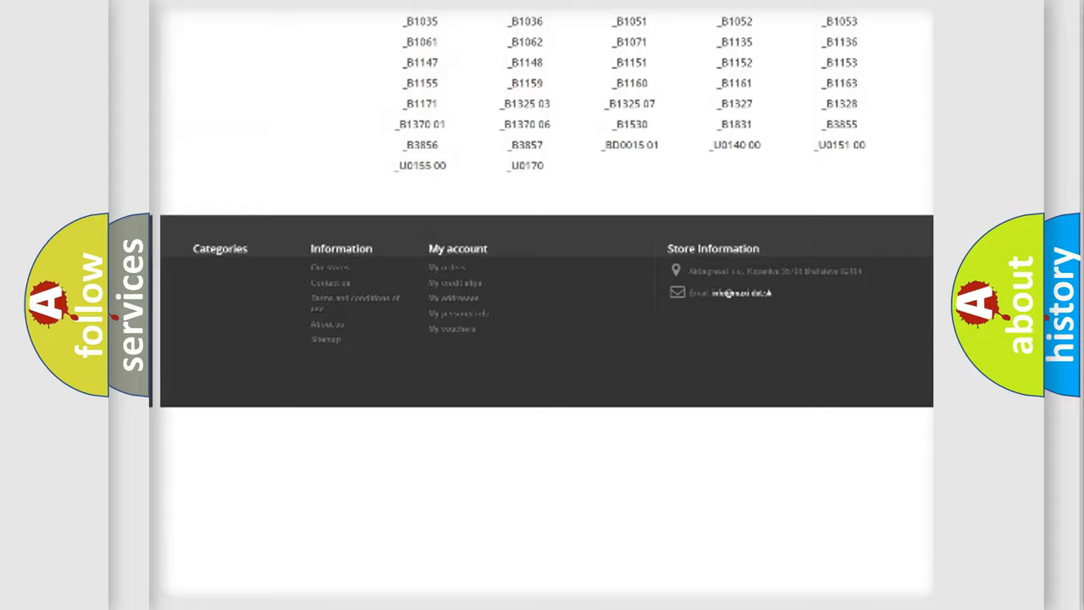
{"action": "scroll", "scroll_direction": "up", "scroll_amount": 3}
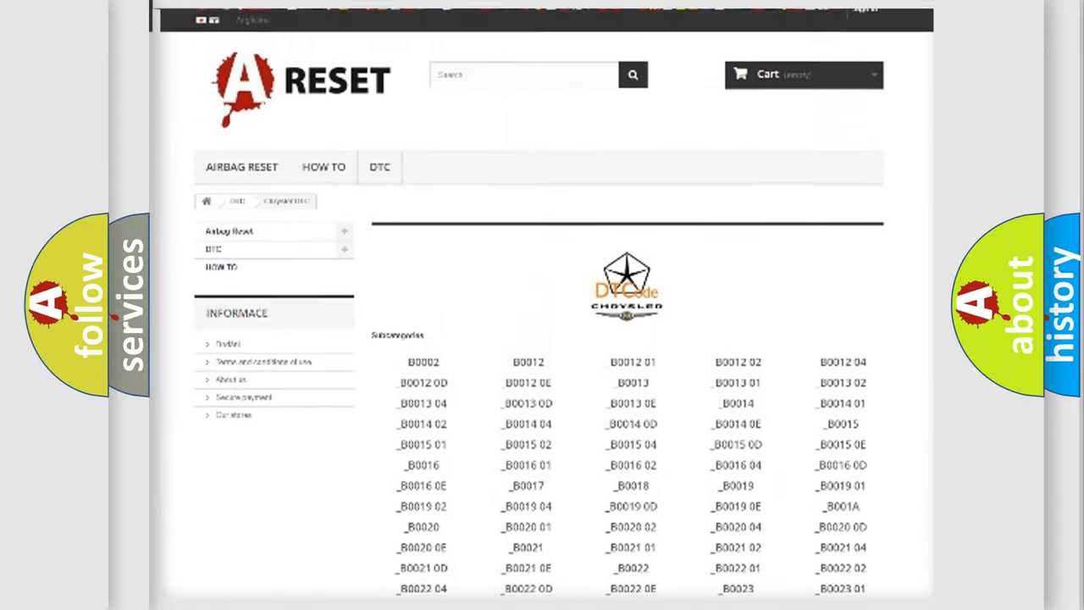